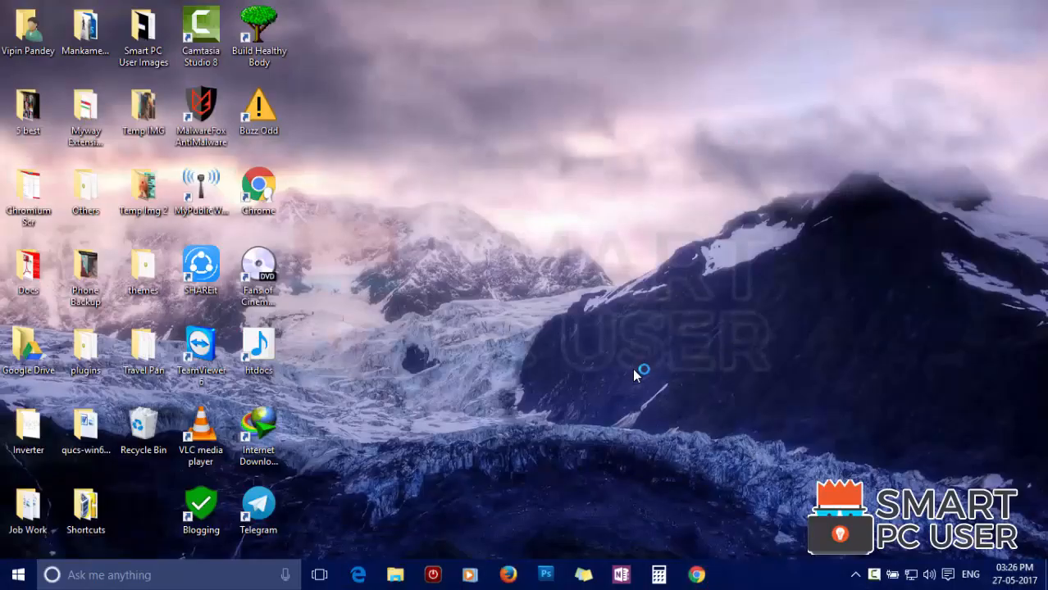
Open Chrome and a new tab to see the MyScrapNook hijacked page and MyWay results
{"action": "left_click", "coordinate": [696, 574]}
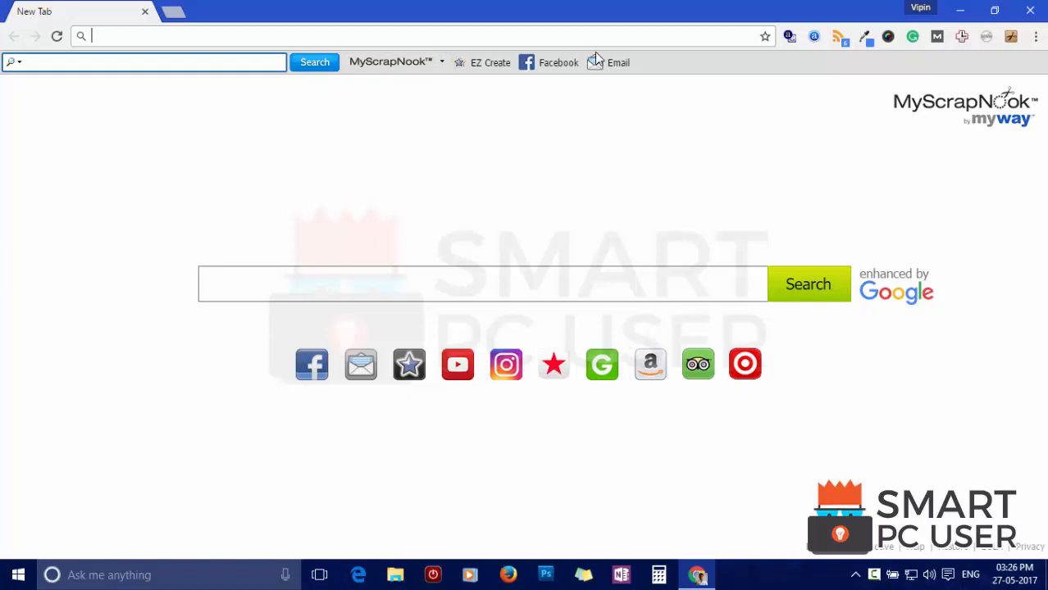
{"action": "left_click", "coordinate": [160, 11]}
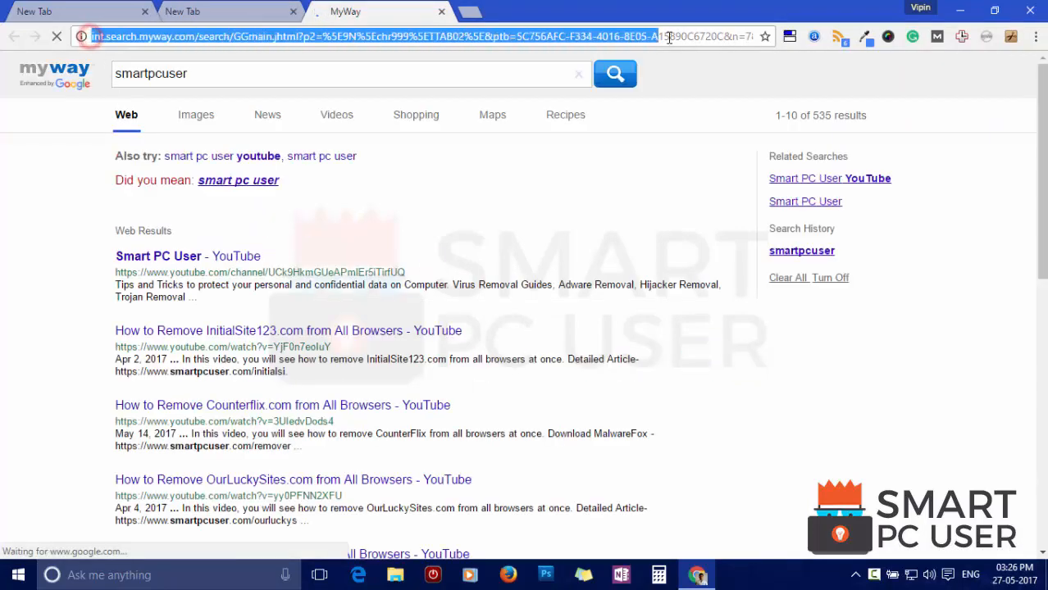
{"action": "scroll", "scroll_direction": "down", "scroll_amount": 3}
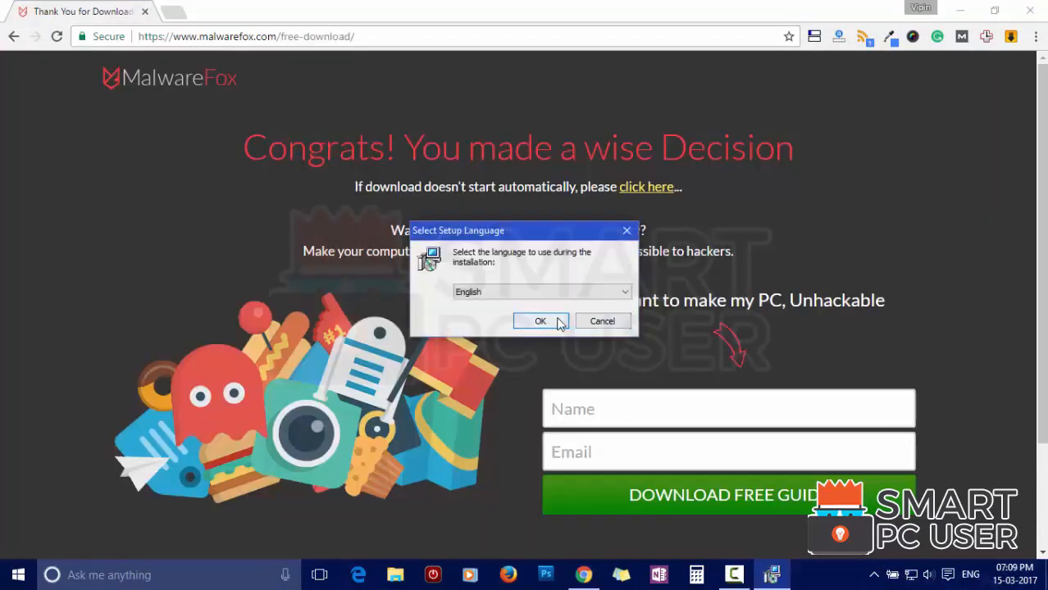
Install MalwareFox in English, accepting the license with desktop icon and real-time protection enabled
{"action": "left_click", "coordinate": [540, 322]}
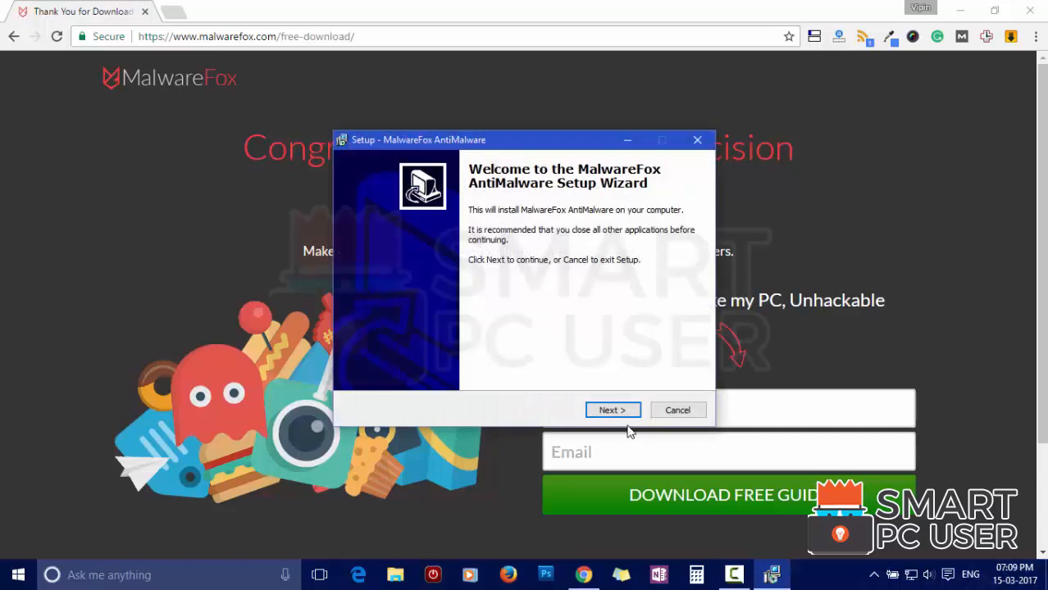
{"action": "left_click", "coordinate": [612, 410]}
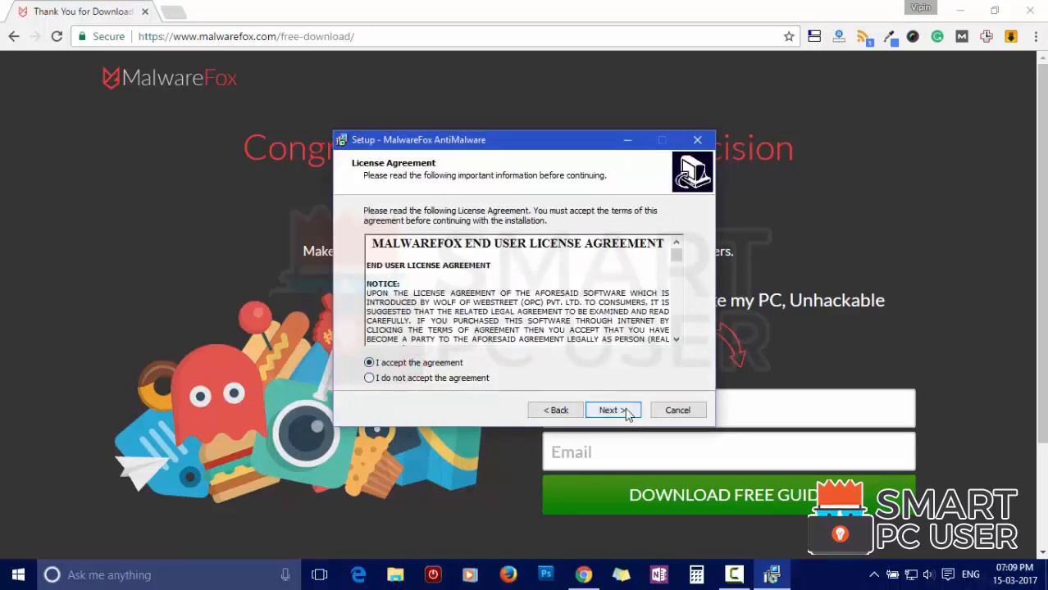
{"action": "left_click", "coordinate": [612, 410]}
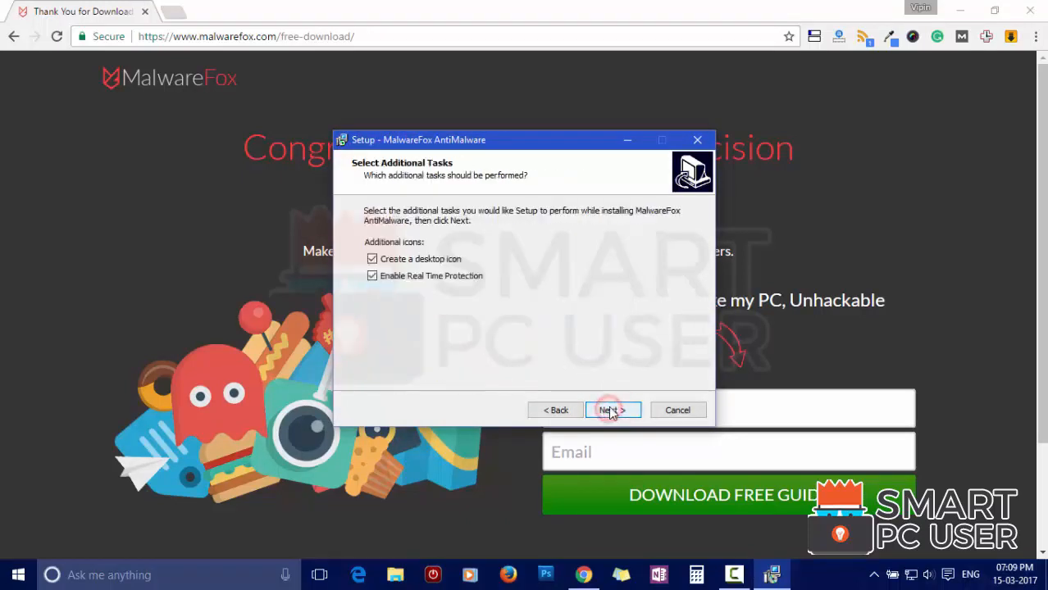
{"action": "left_click", "coordinate": [611, 410]}
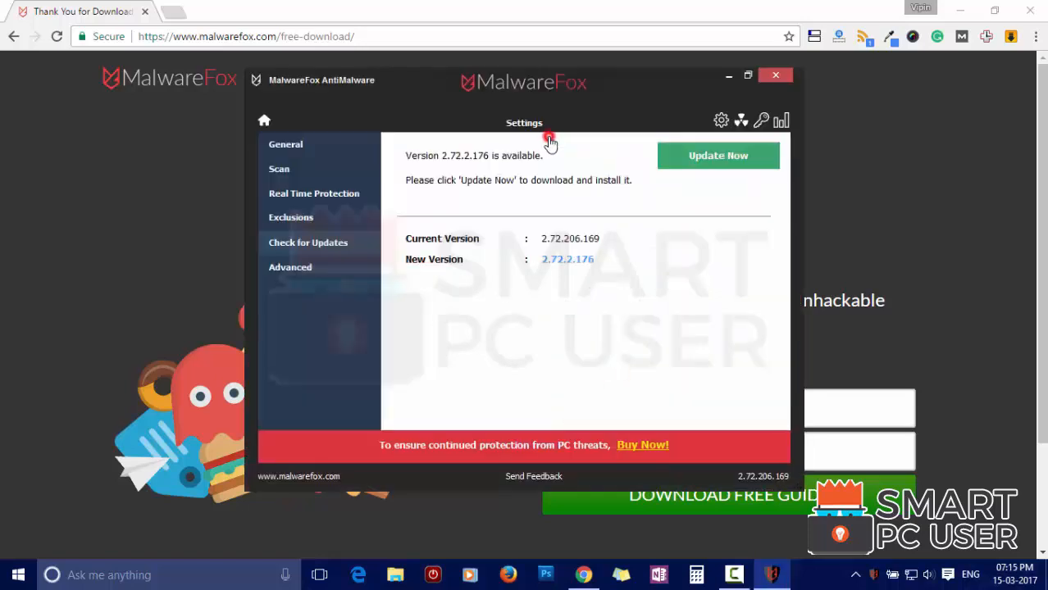
Update MalwareFox to version 2.72.206.176 and start a system scan
{"action": "left_click", "coordinate": [718, 156]}
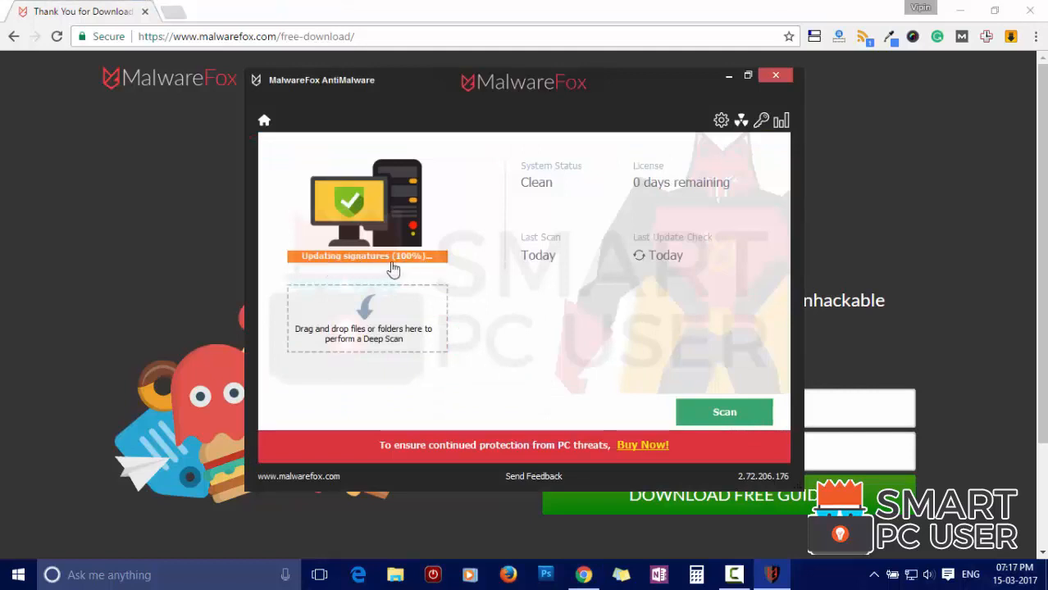
{"action": "mouse_move", "coordinate": [408, 267]}
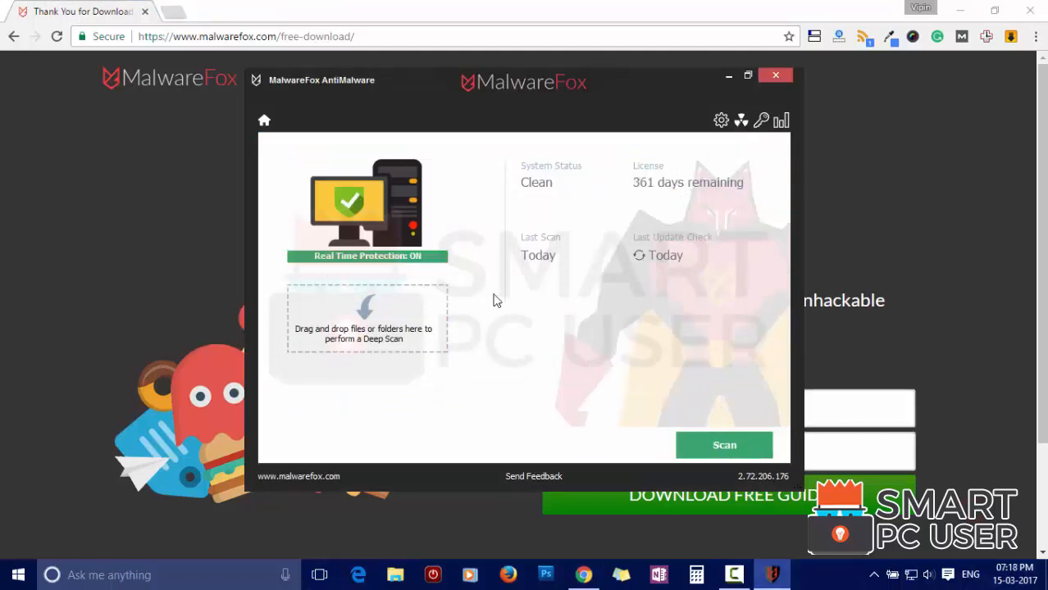
{"action": "left_click", "coordinate": [724, 444]}
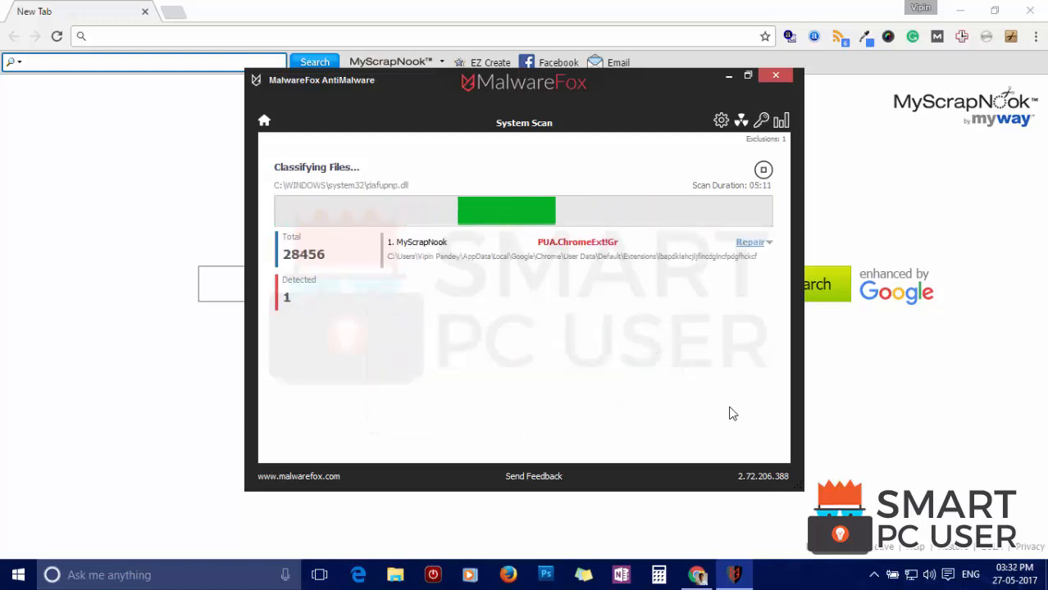
{"action": "mouse_move", "coordinate": [663, 262]}
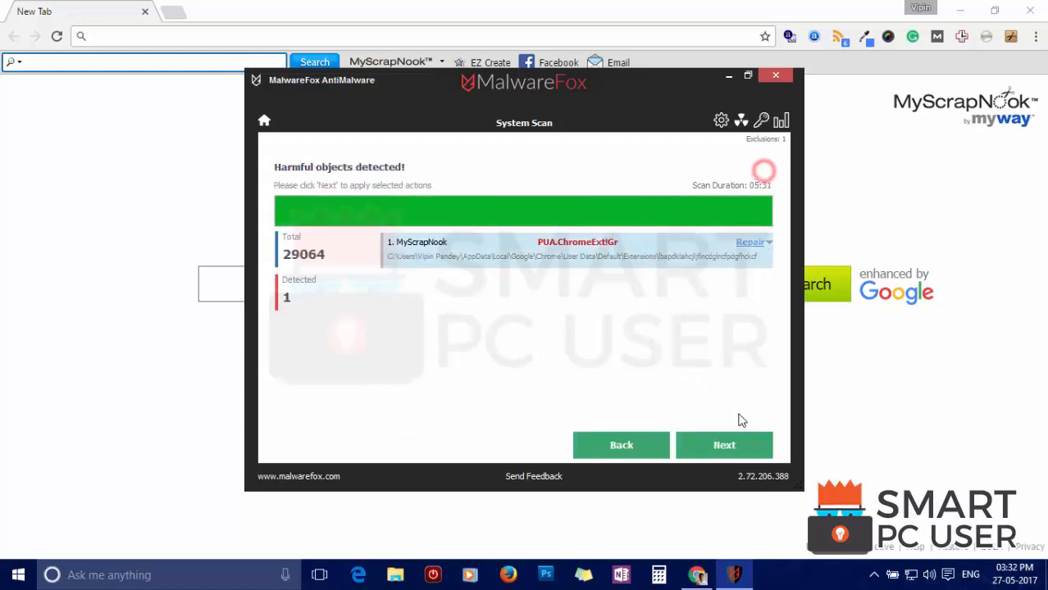
Repair the detected MyScrapNook Chrome extension, then close MalwareFox after completion
{"action": "left_click", "coordinate": [725, 445]}
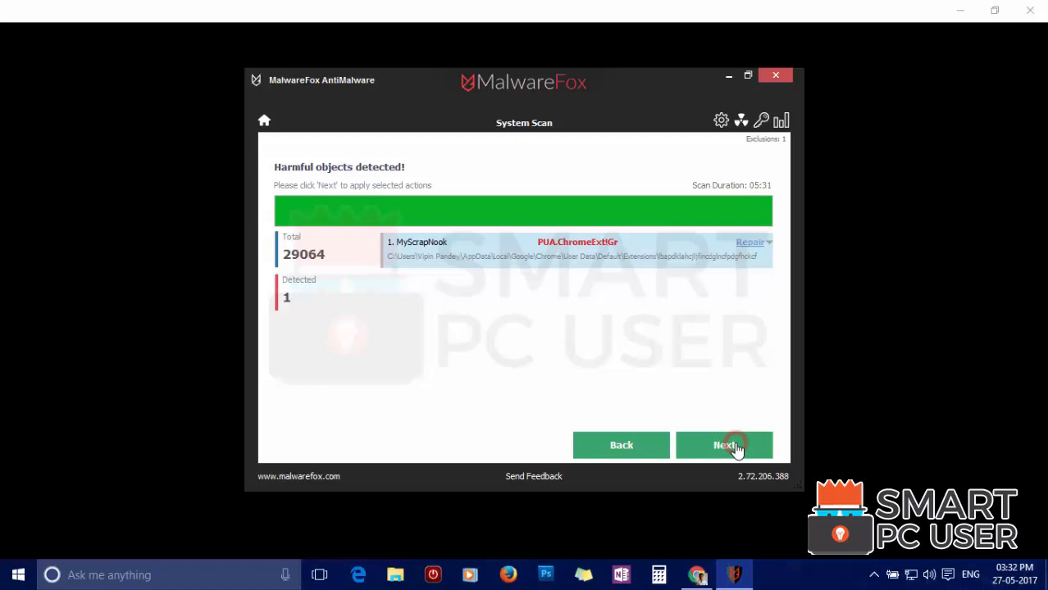
{"action": "left_click", "coordinate": [724, 446]}
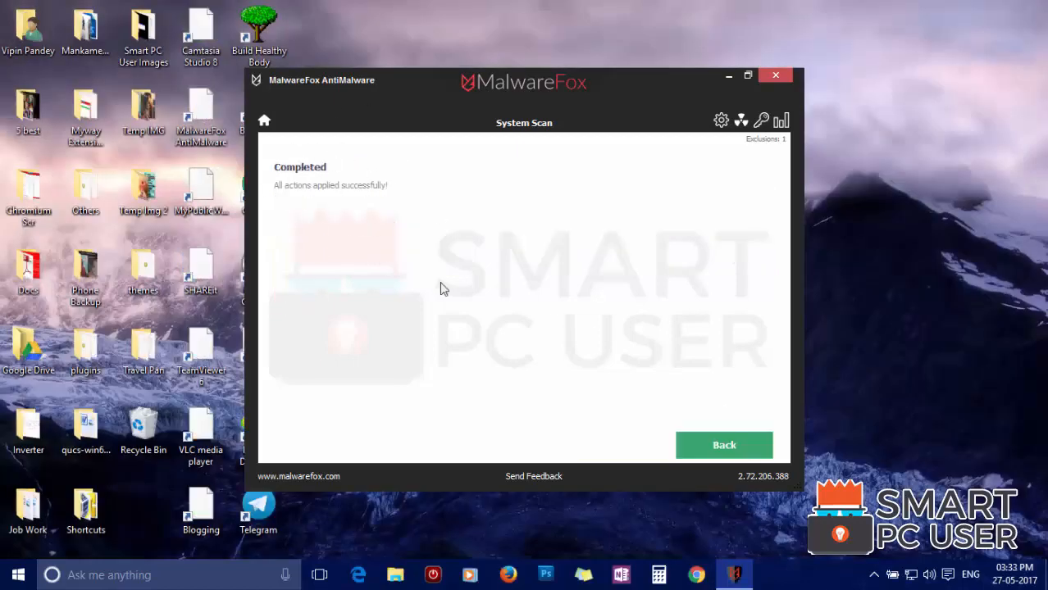
{"action": "left_click", "coordinate": [779, 75]}
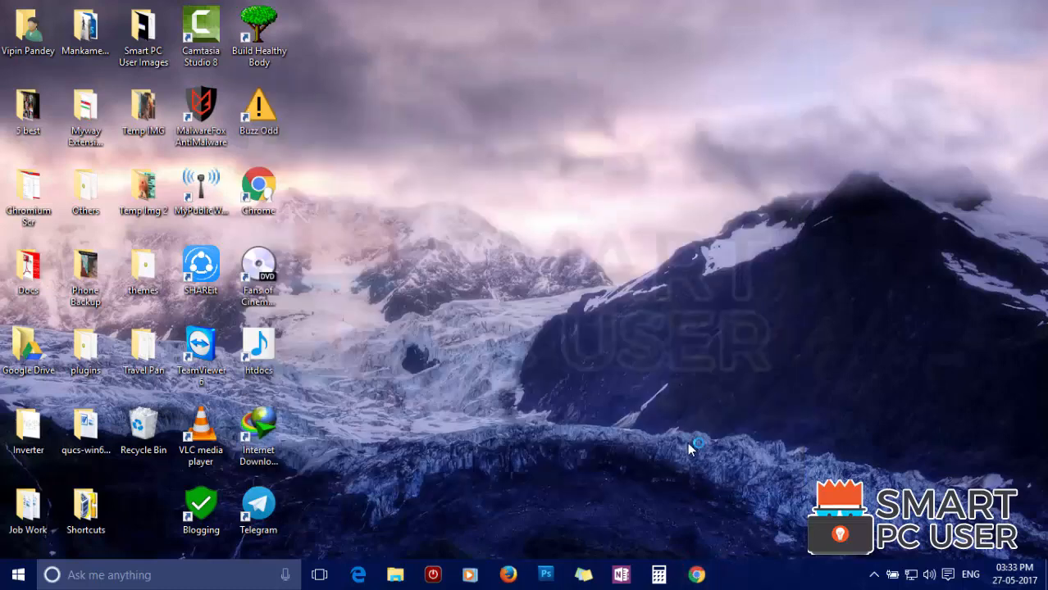
Reopen Chrome and confirm a new tab shows the normal Google search page
{"action": "left_click", "coordinate": [697, 575]}
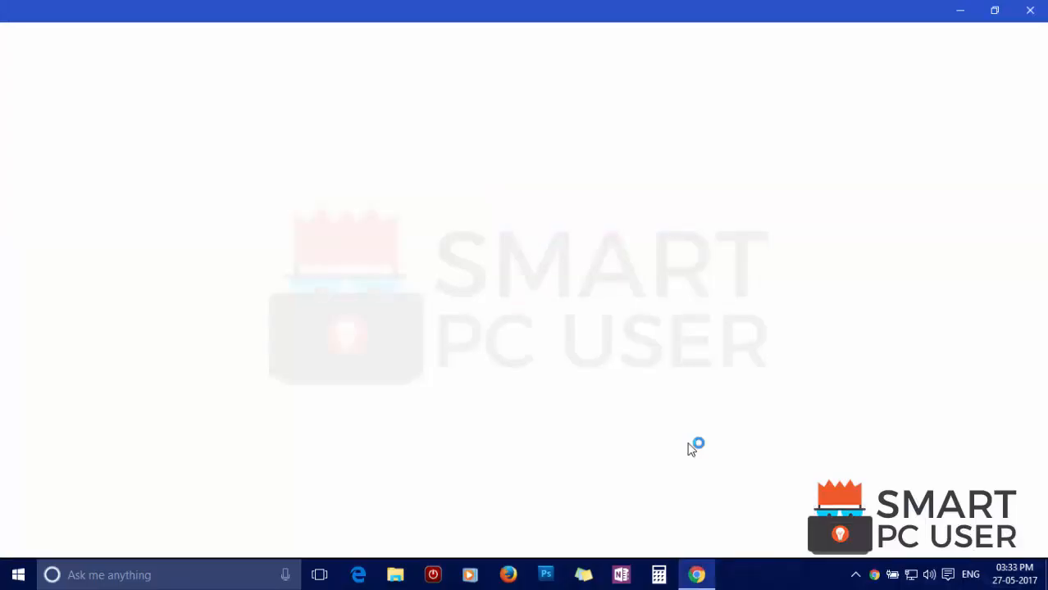
{"action": "left_click", "coordinate": [696, 574]}
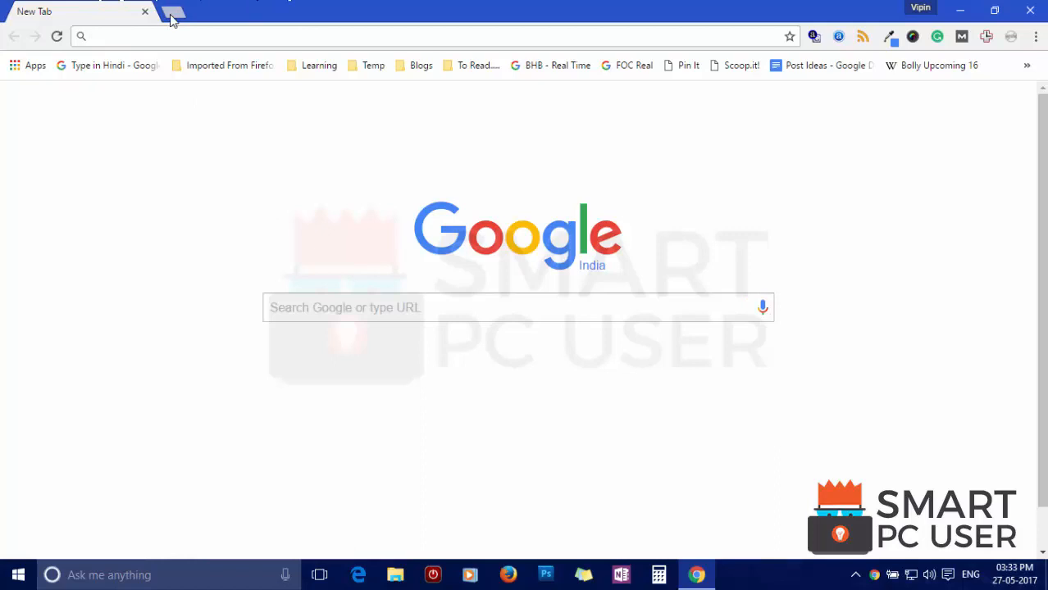
{"action": "left_click", "coordinate": [168, 12]}
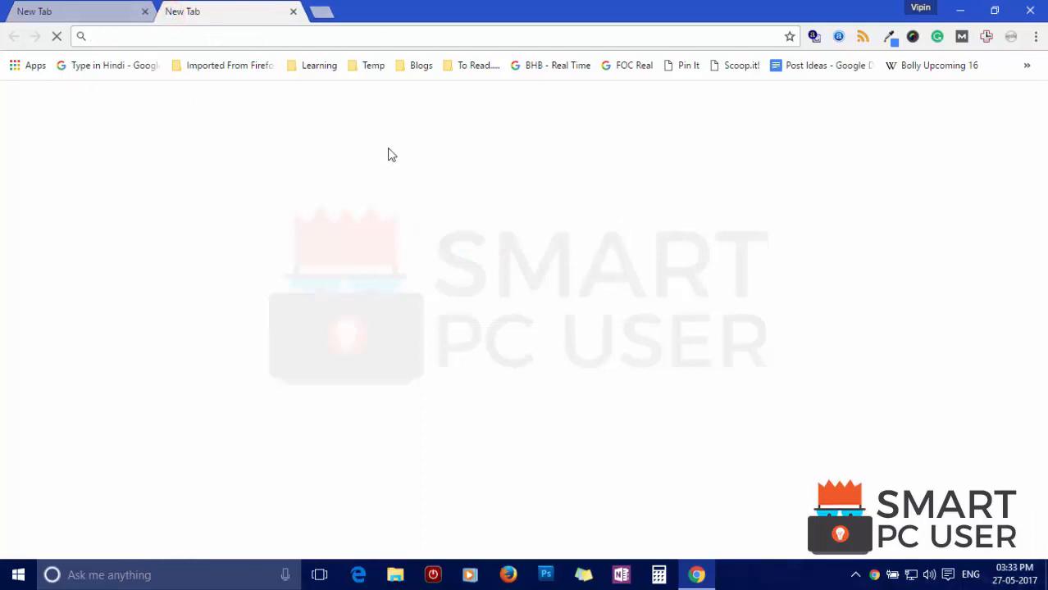